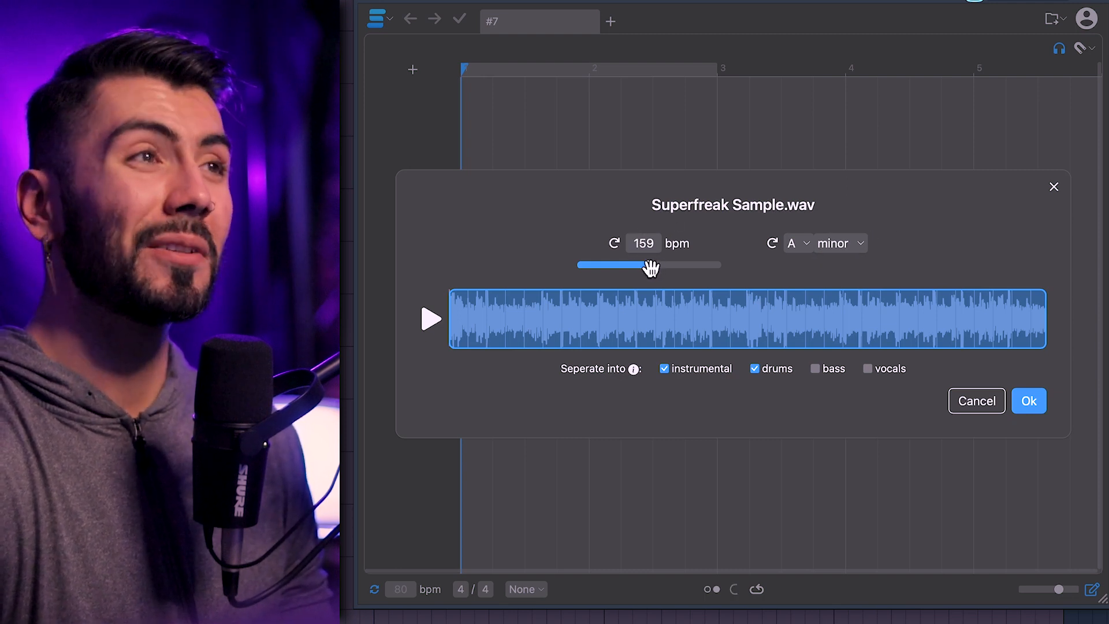
# Convert Superfreak Sample.wav into notes and drums at 160 bpm, then play the drum hits.
pyautogui.click(1028, 400)
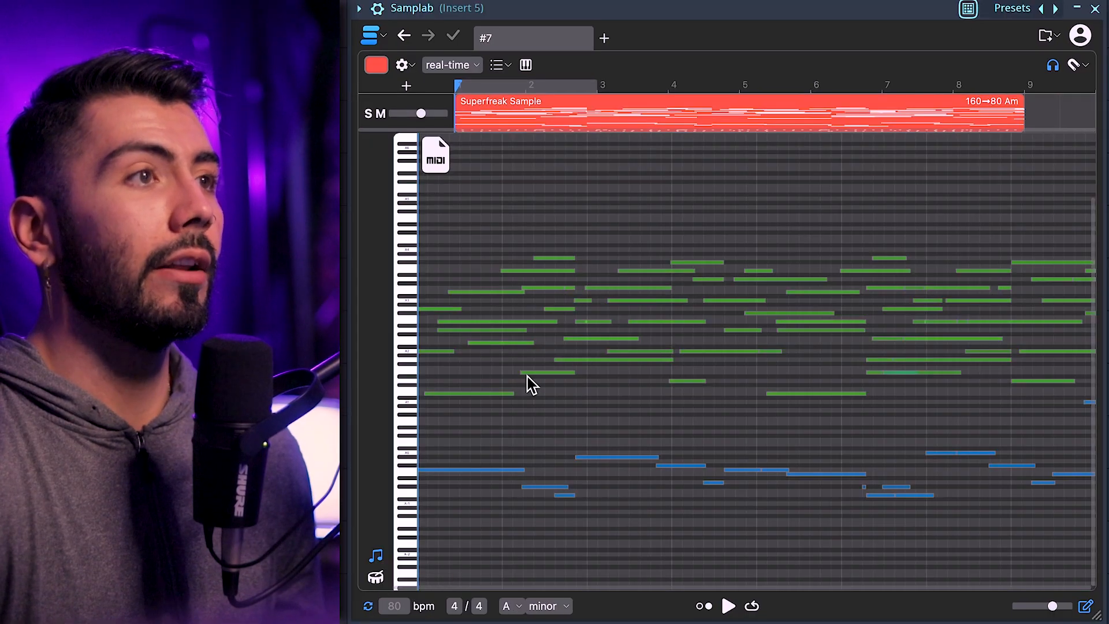
pyautogui.click(376, 577)
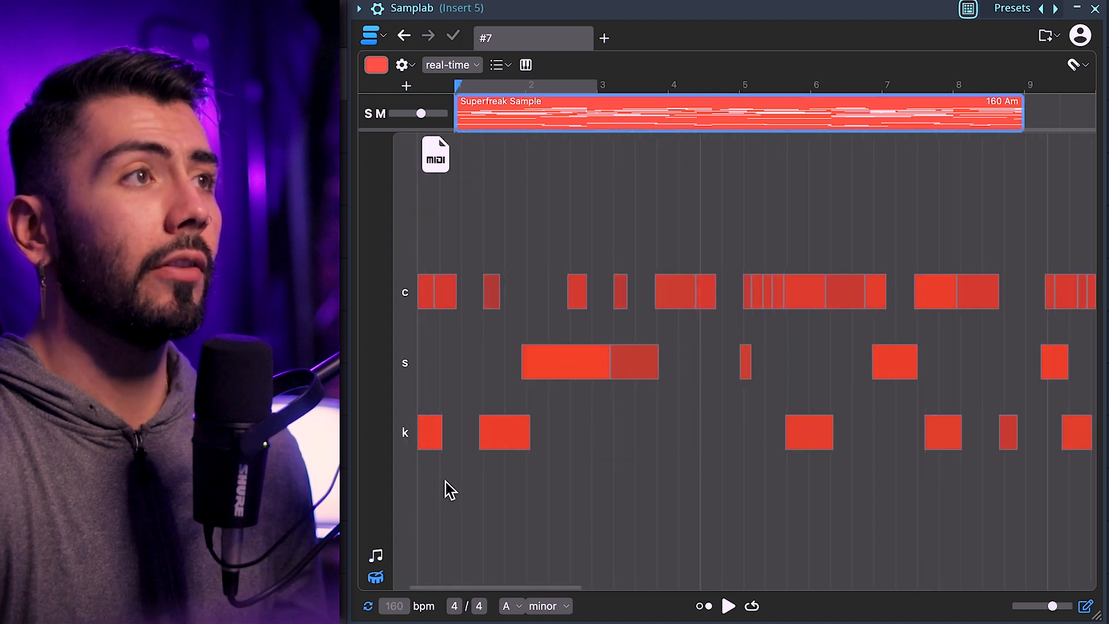
pyautogui.moveTo(452, 261)
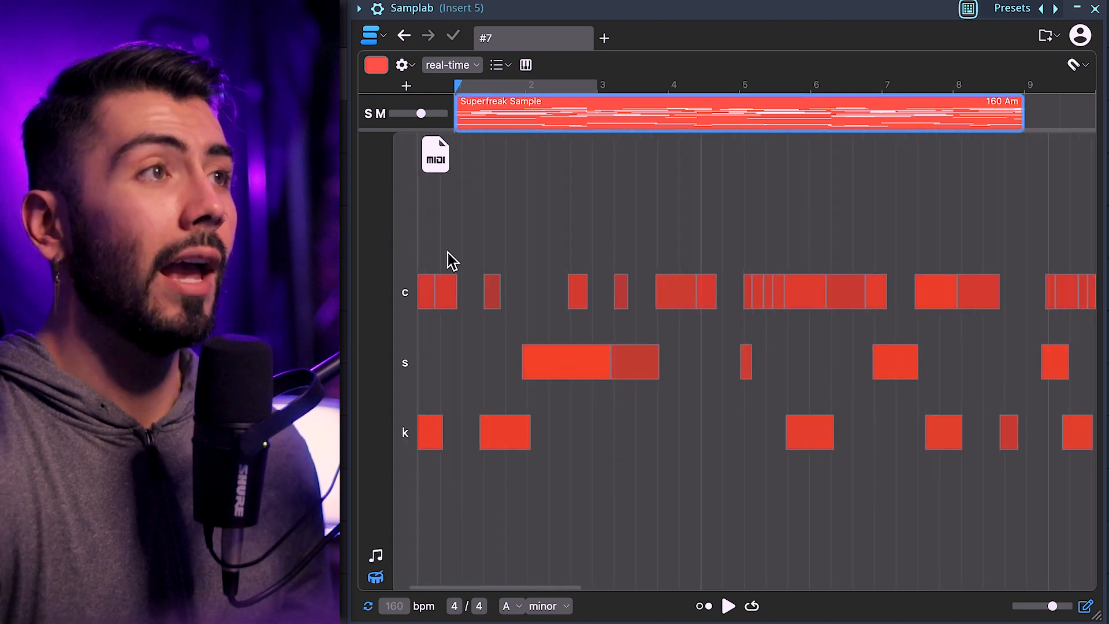
pyautogui.moveTo(501, 317)
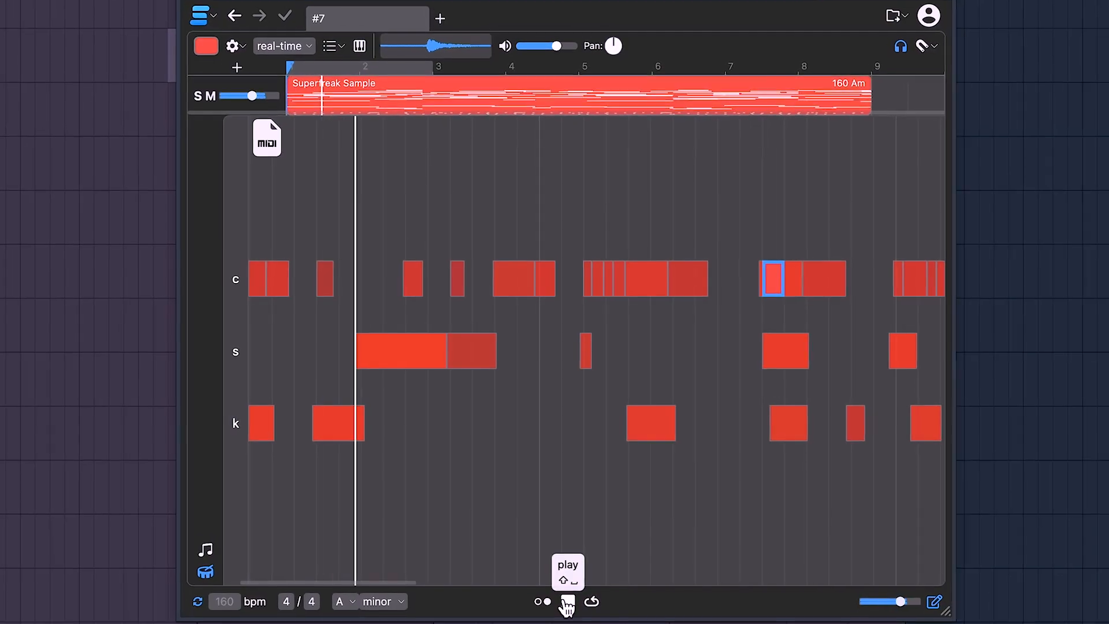
pyautogui.click(567, 601)
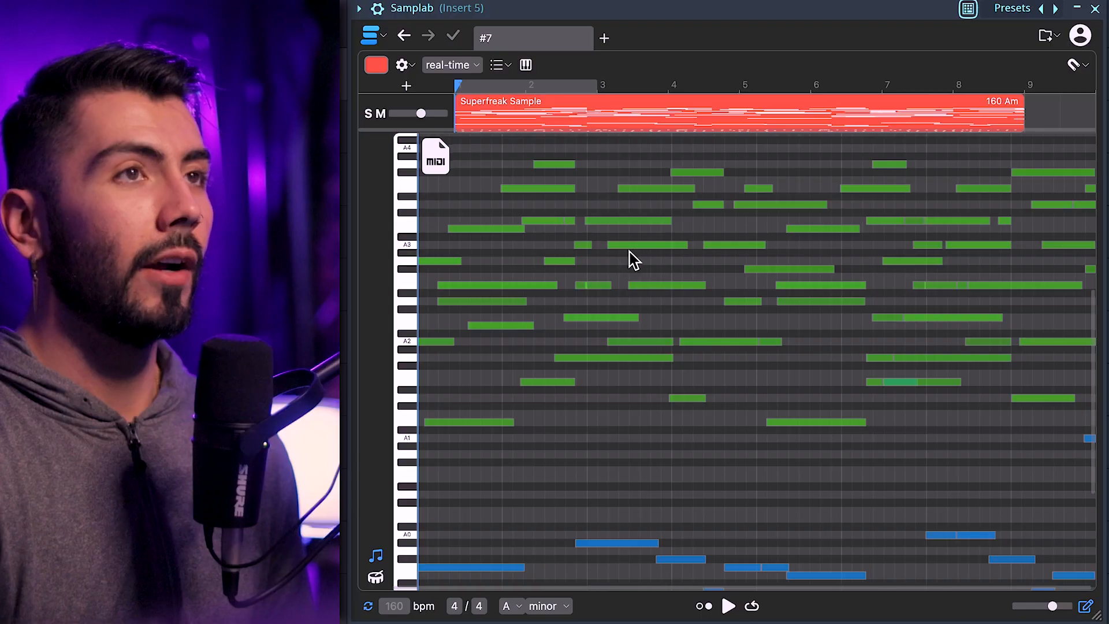
# Scroll down to the blue bass notes and play back the isolated bass line.
pyautogui.scroll(-3)
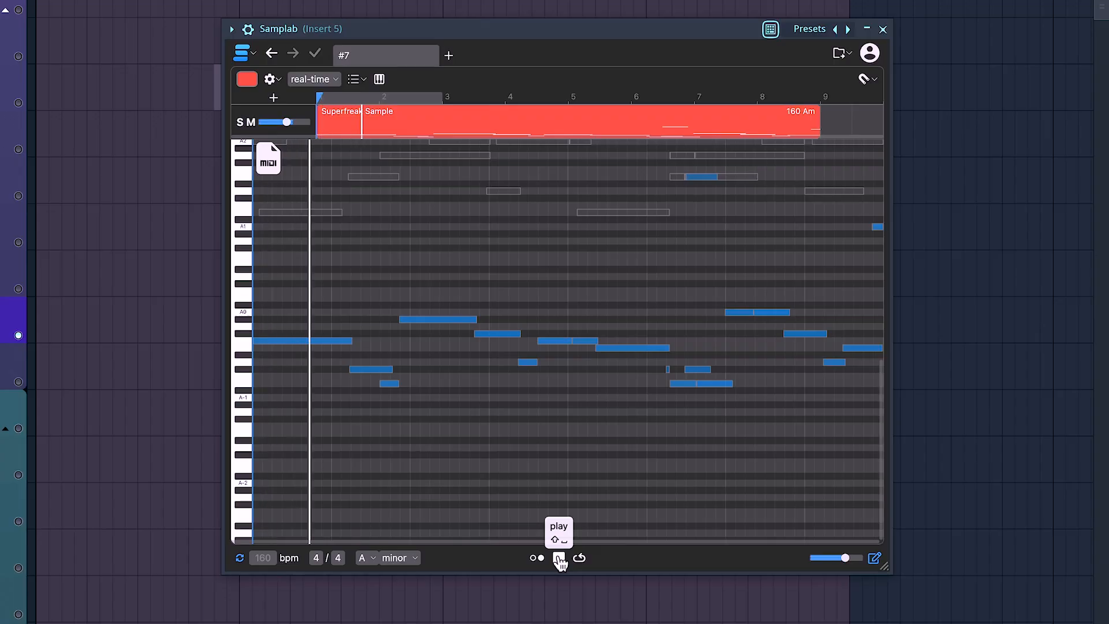
pyautogui.click(560, 558)
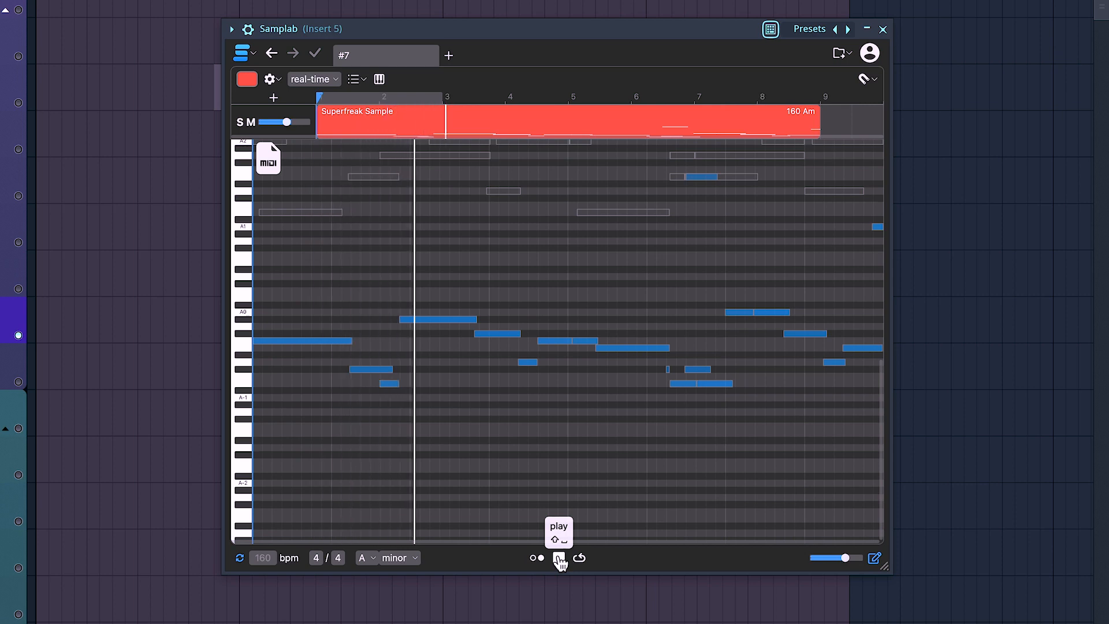
pyautogui.click(559, 557)
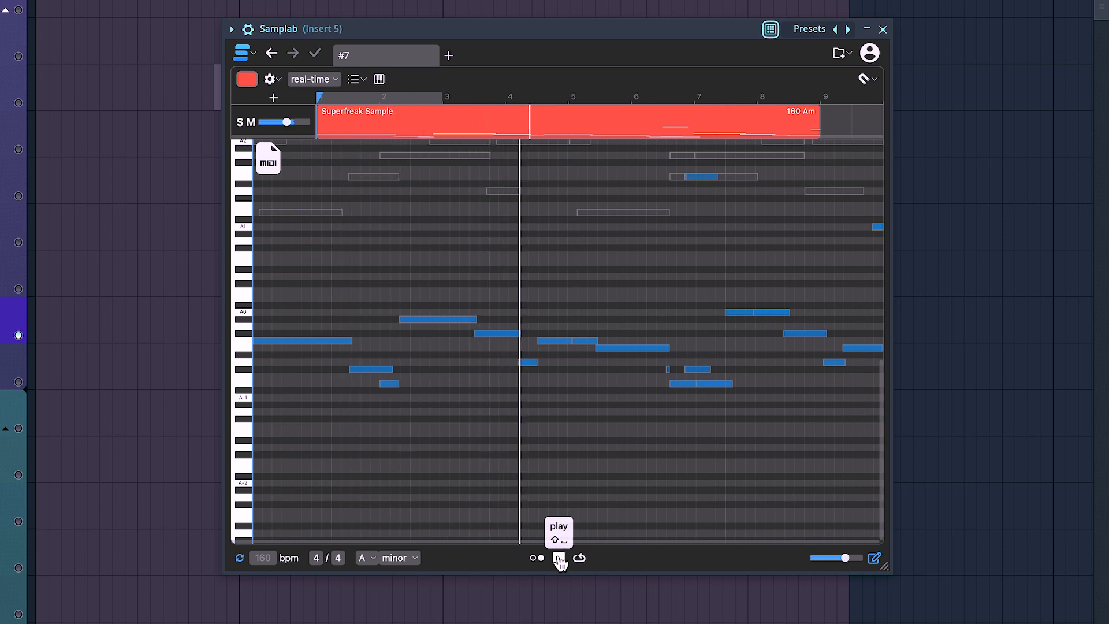
pyautogui.click(559, 558)
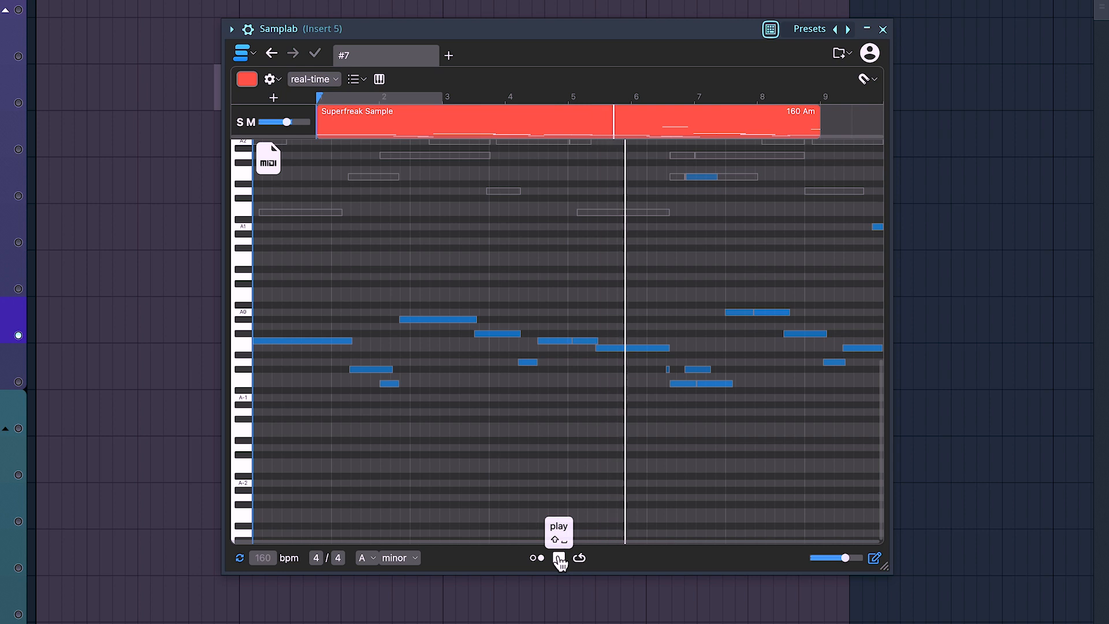
pyautogui.click(559, 557)
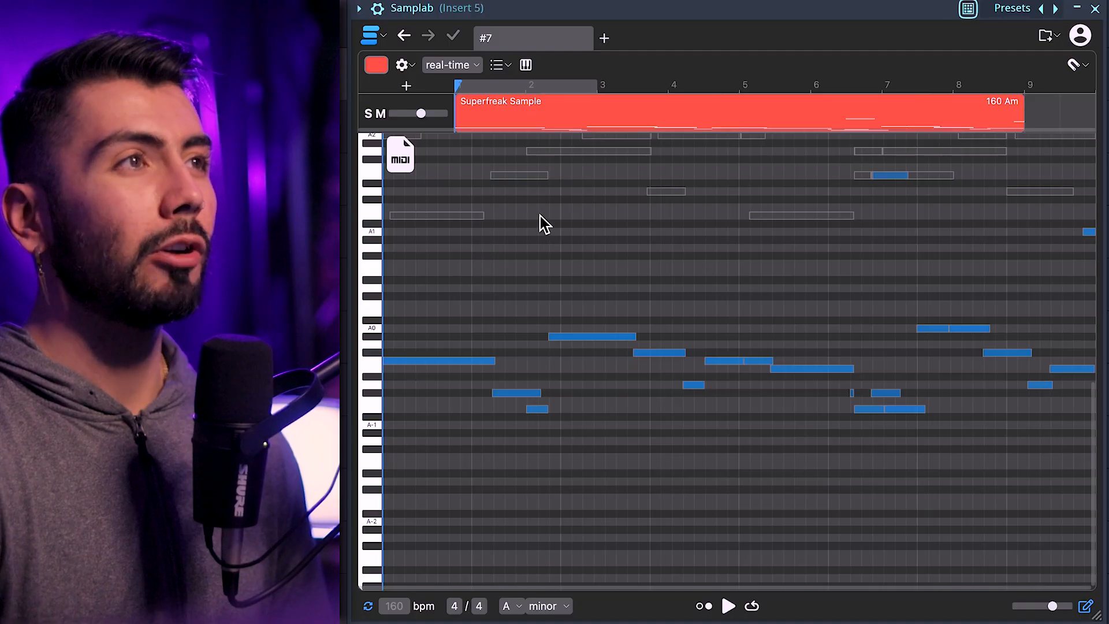
pyautogui.moveTo(479, 281)
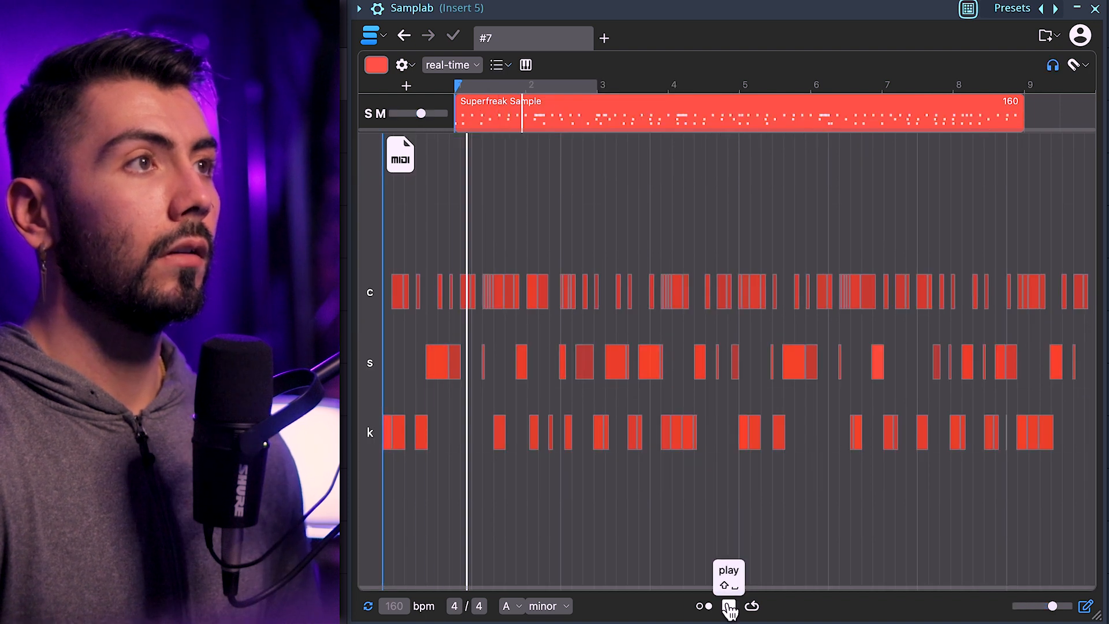
pyautogui.click(728, 606)
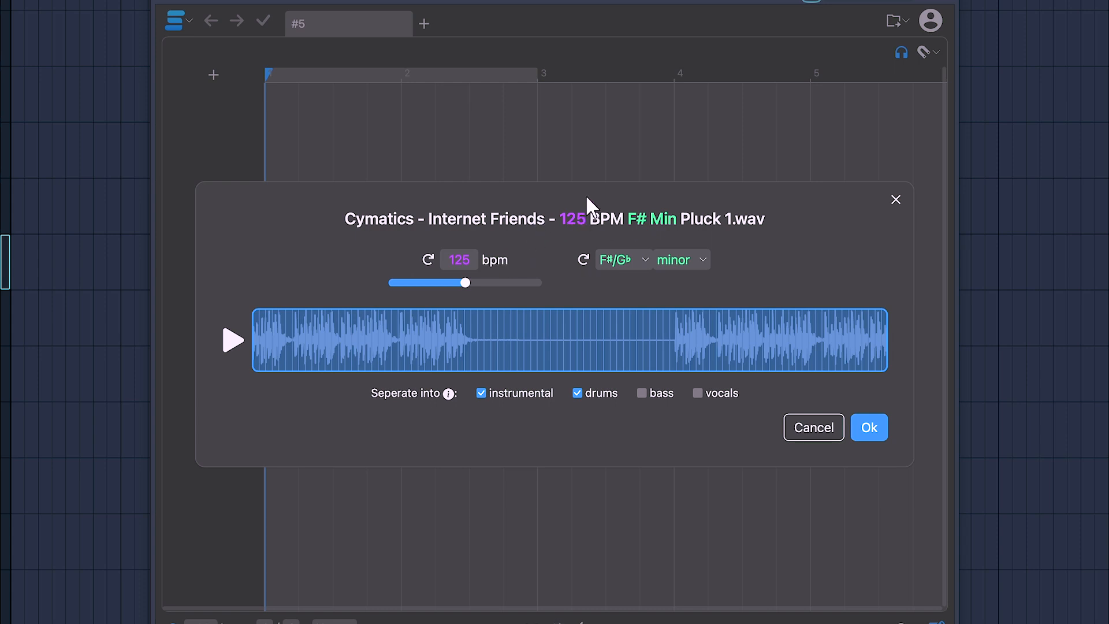
pyautogui.moveTo(663, 225)
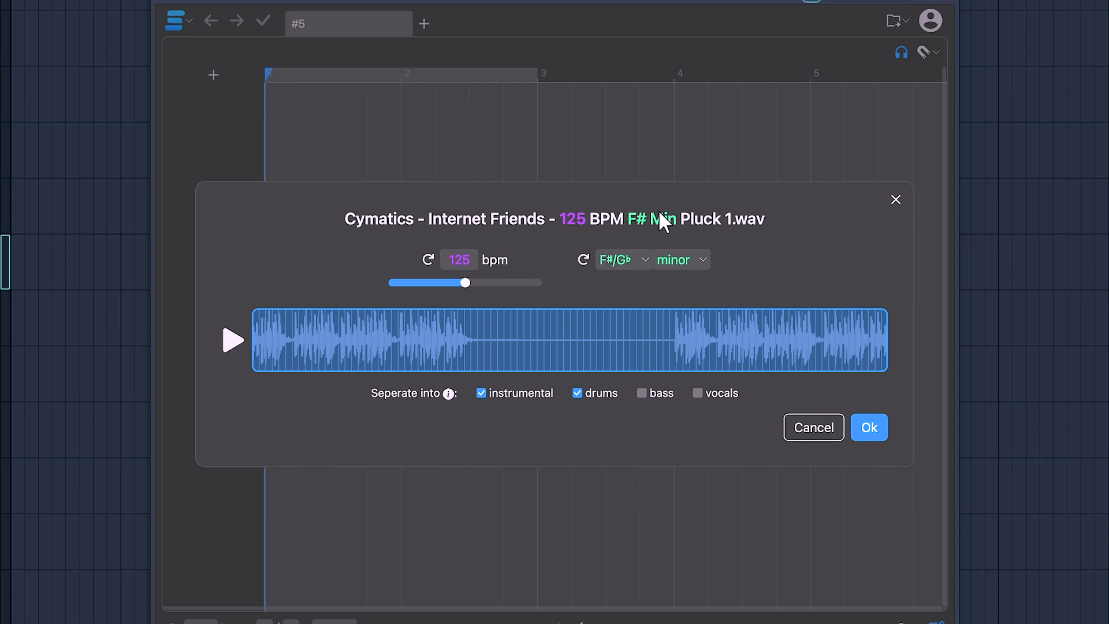
pyautogui.moveTo(603, 229)
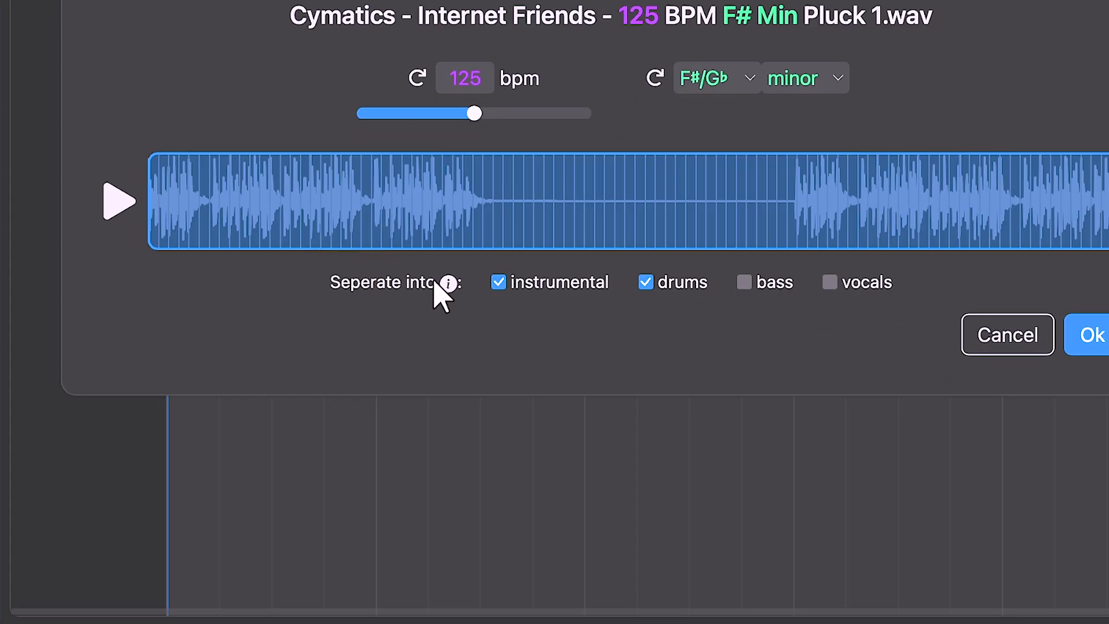
pyautogui.click(644, 283)
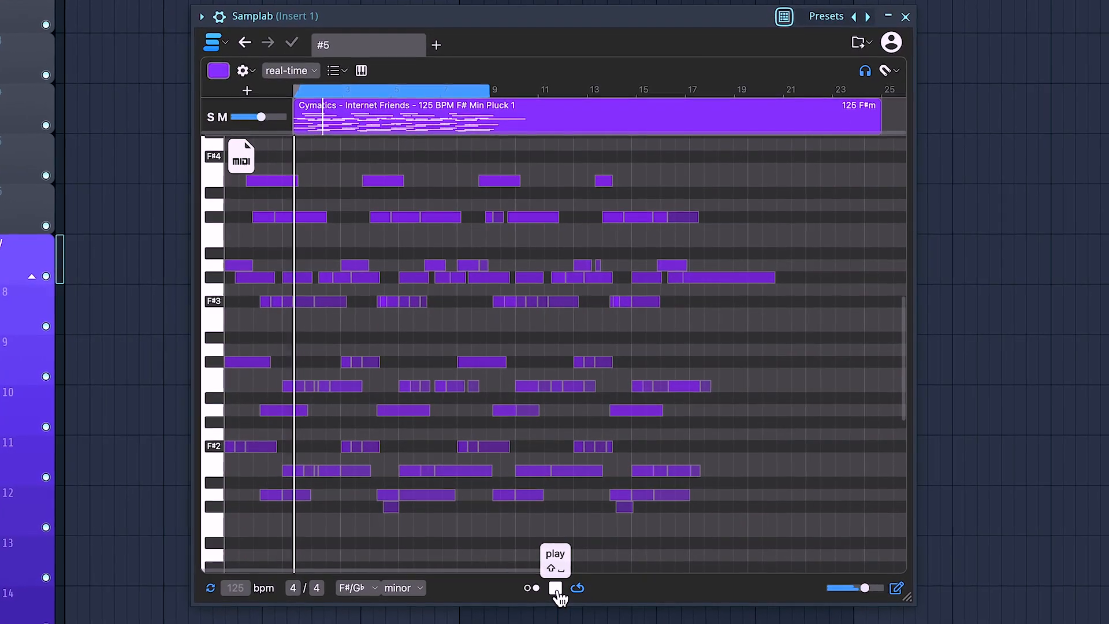
pyautogui.click(555, 589)
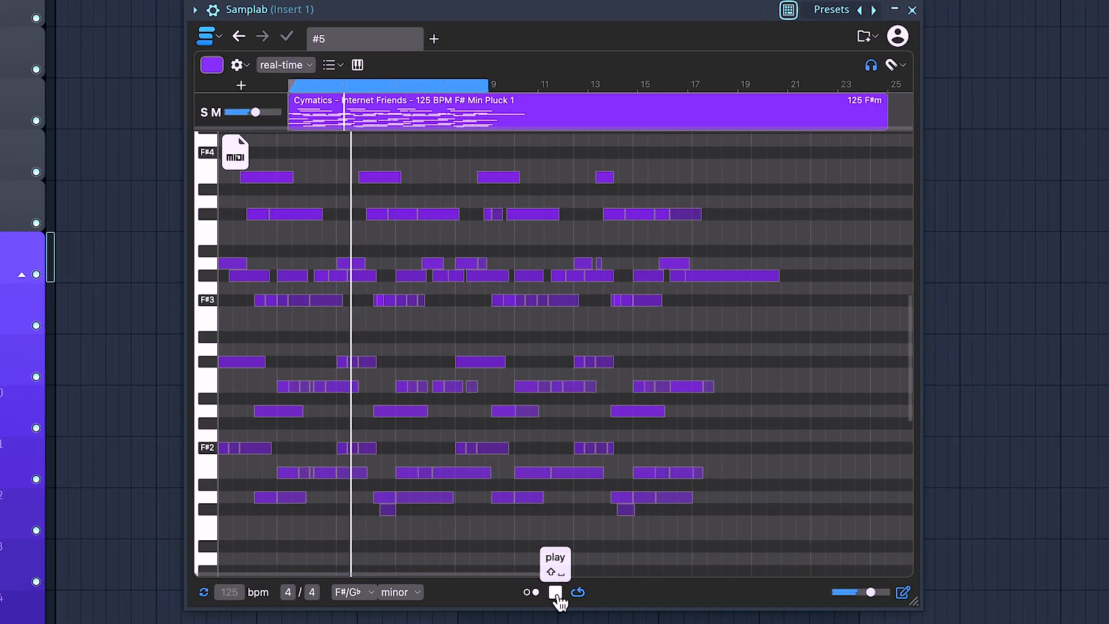
pyautogui.click(556, 592)
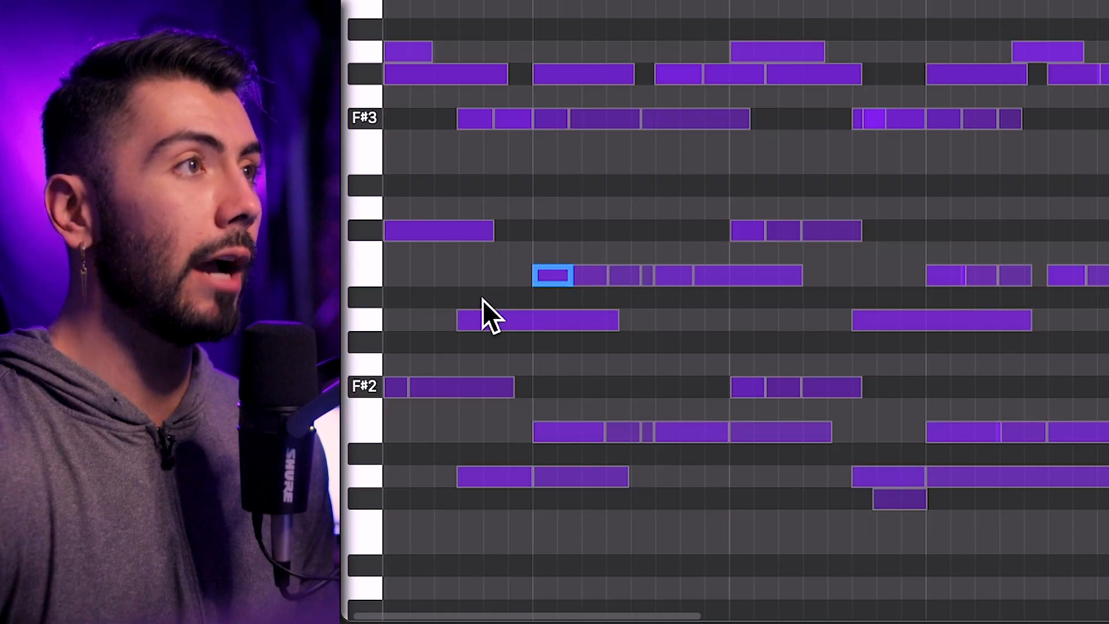
pyautogui.moveTo(585, 279)
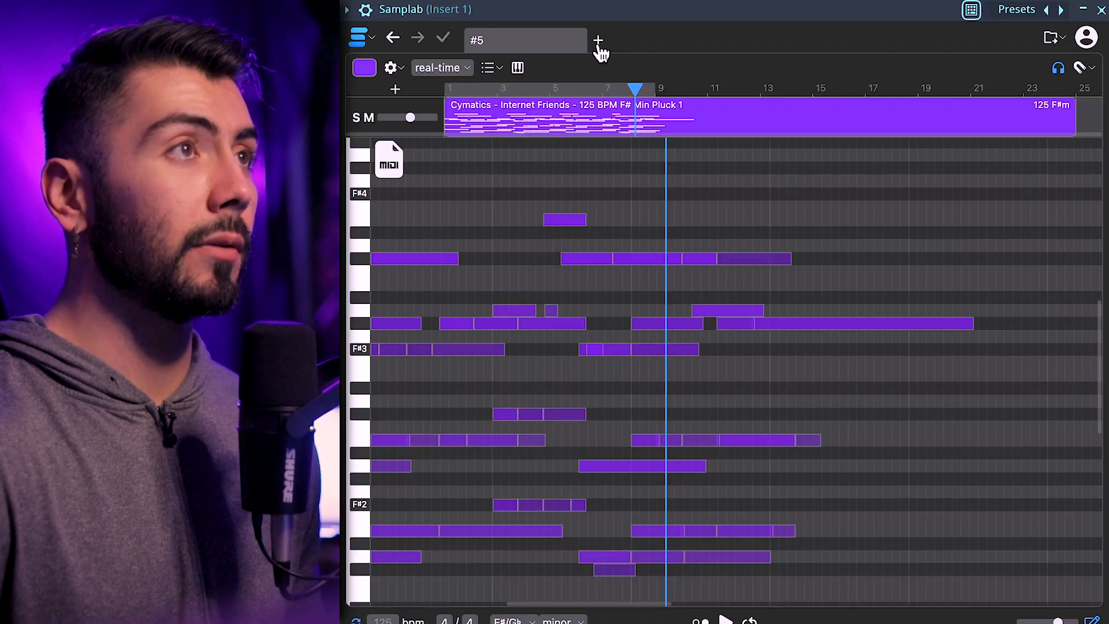
# Add a new empty tab #6 beside tab #5.
pyautogui.click(596, 40)
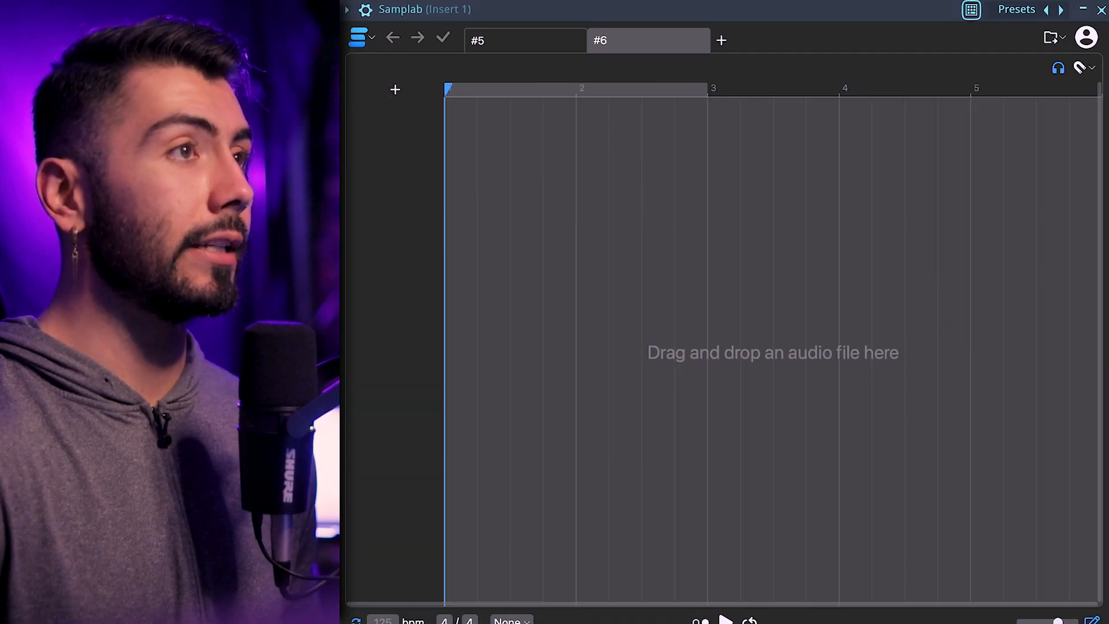
pyautogui.click(629, 41)
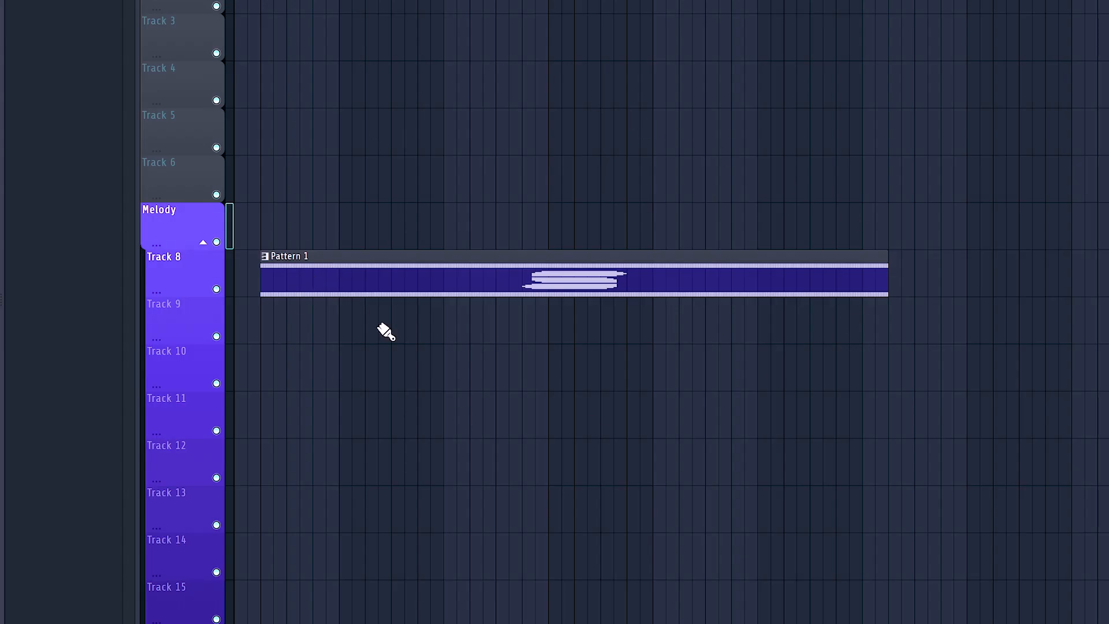
pyautogui.moveTo(288, 168)
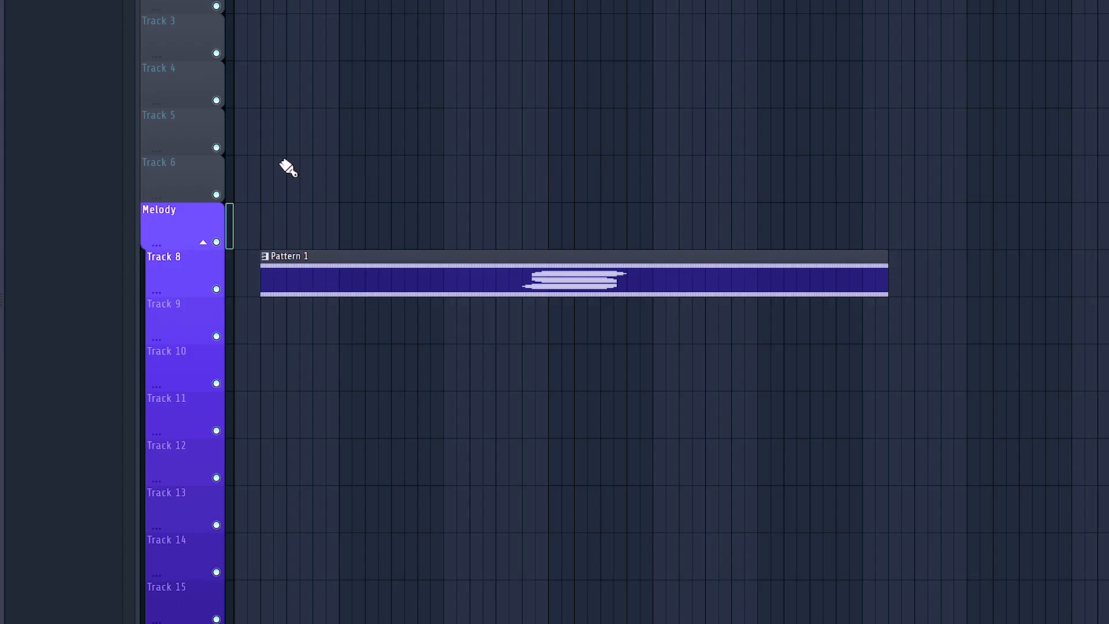
pyautogui.moveTo(432, 76)
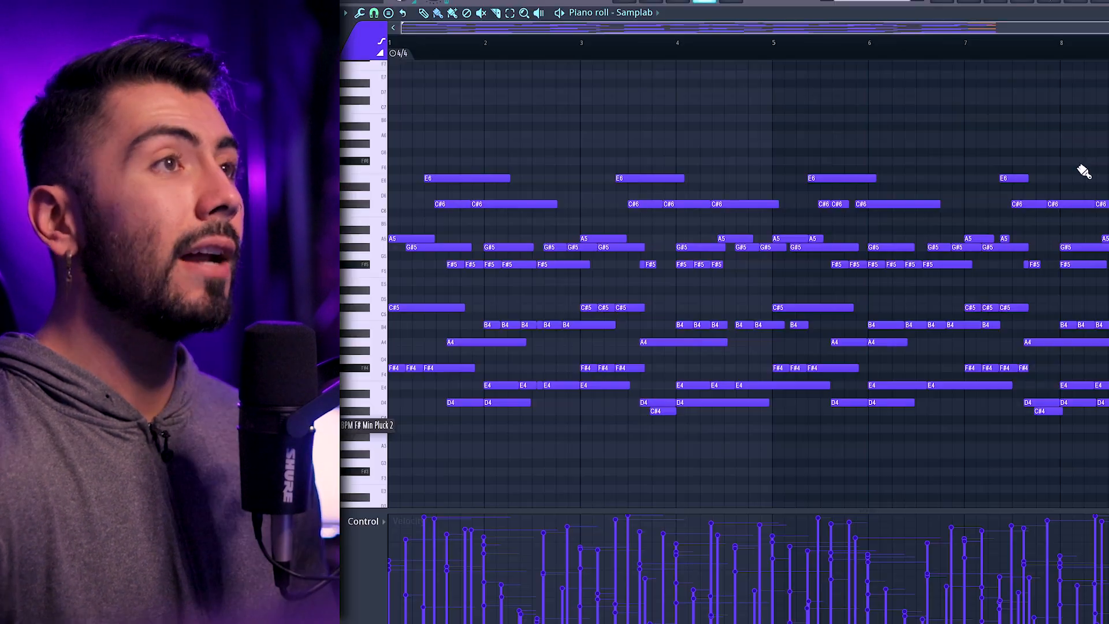
pyautogui.moveTo(628, 444)
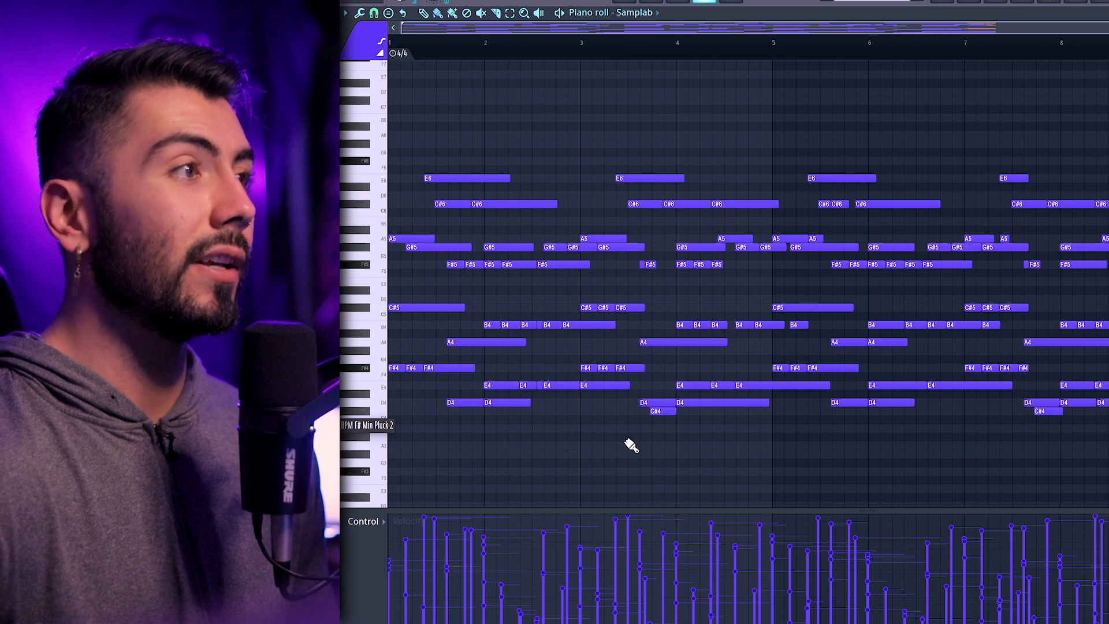
# Scroll the piano roll to the melody's last phrase ending at bar 9.
pyautogui.scroll(-3)
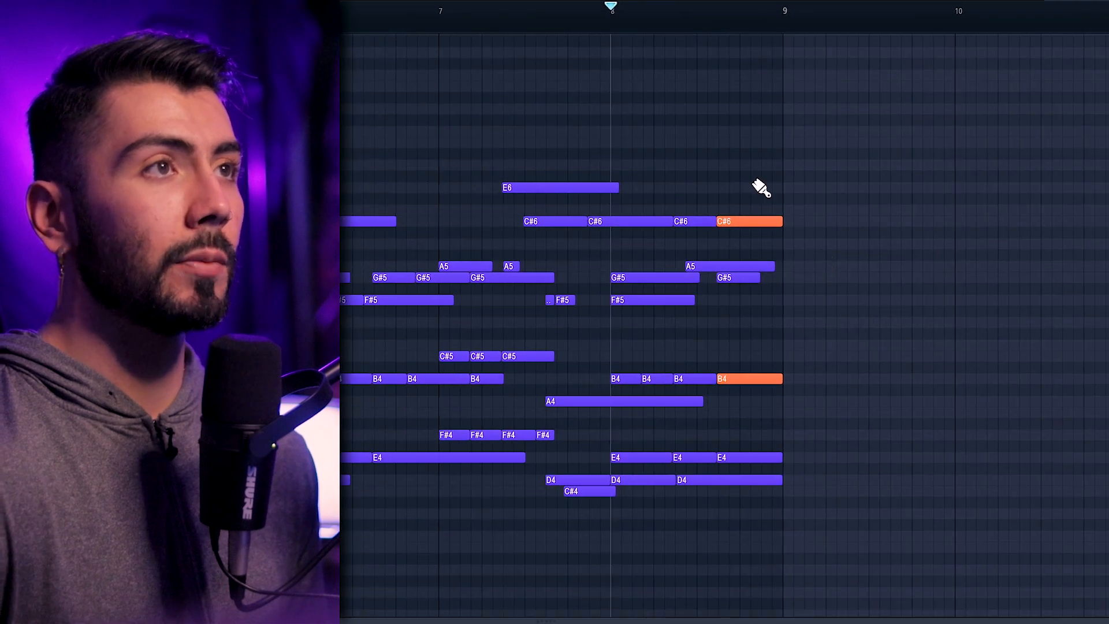
pyautogui.moveTo(695, 195)
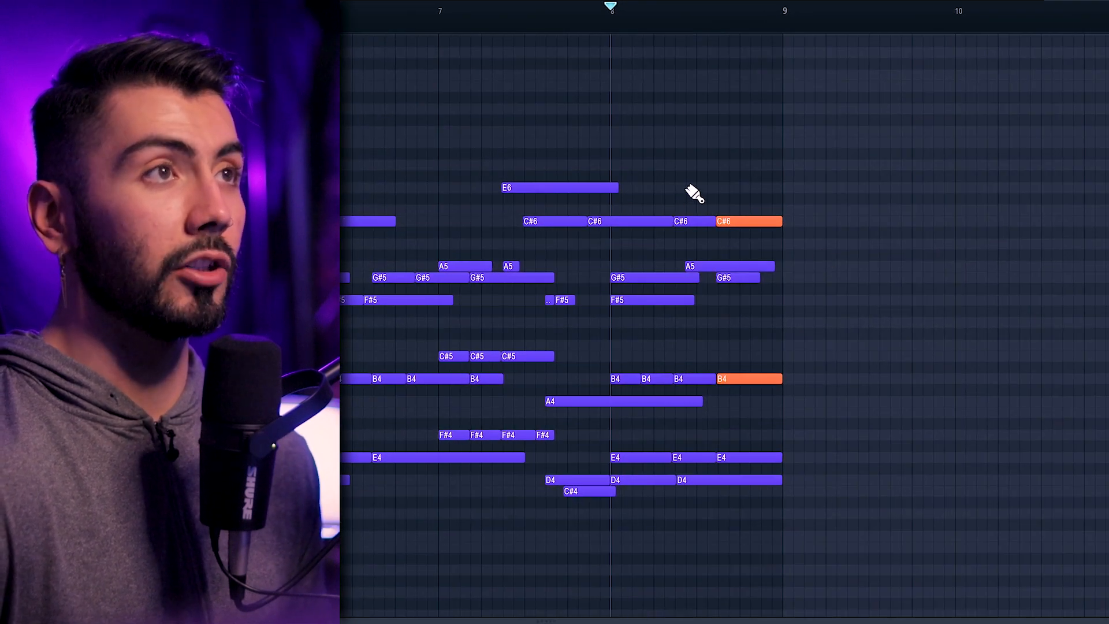
pyautogui.moveTo(753, 196)
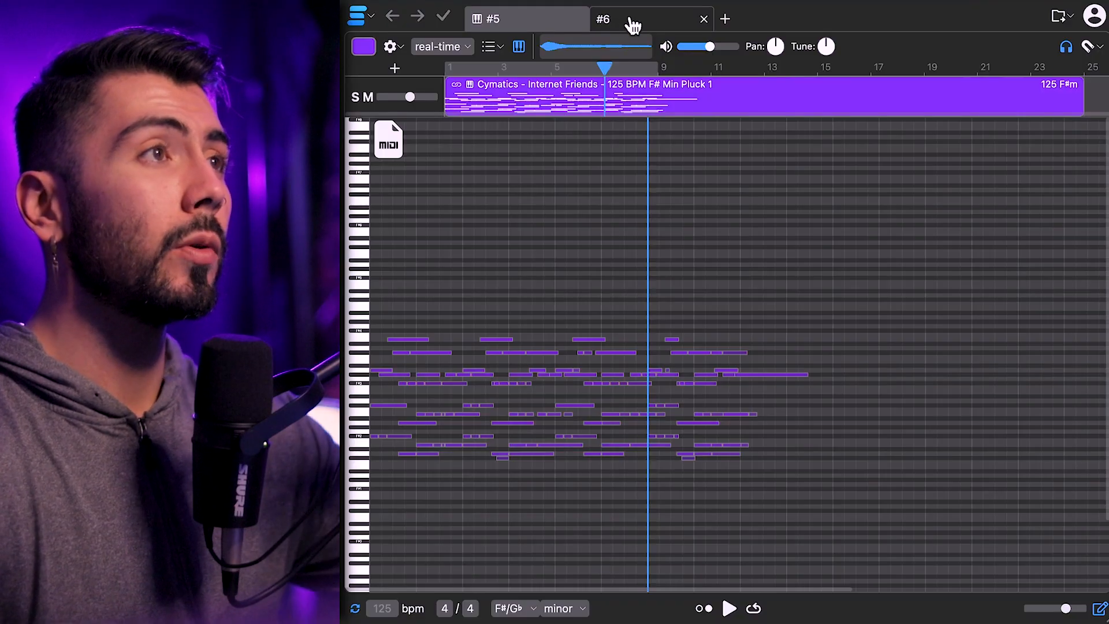
# Pick the Airy Lead patch from Audiority Trapsphere in Omnisphere's browser.
pyautogui.click(603, 19)
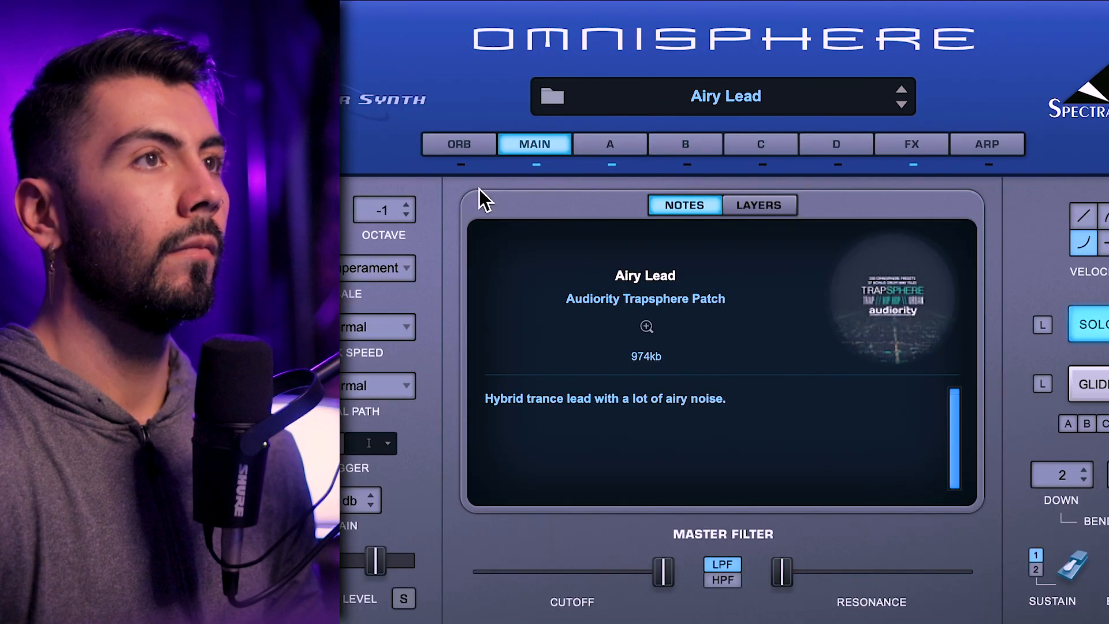
pyautogui.moveTo(950, 272)
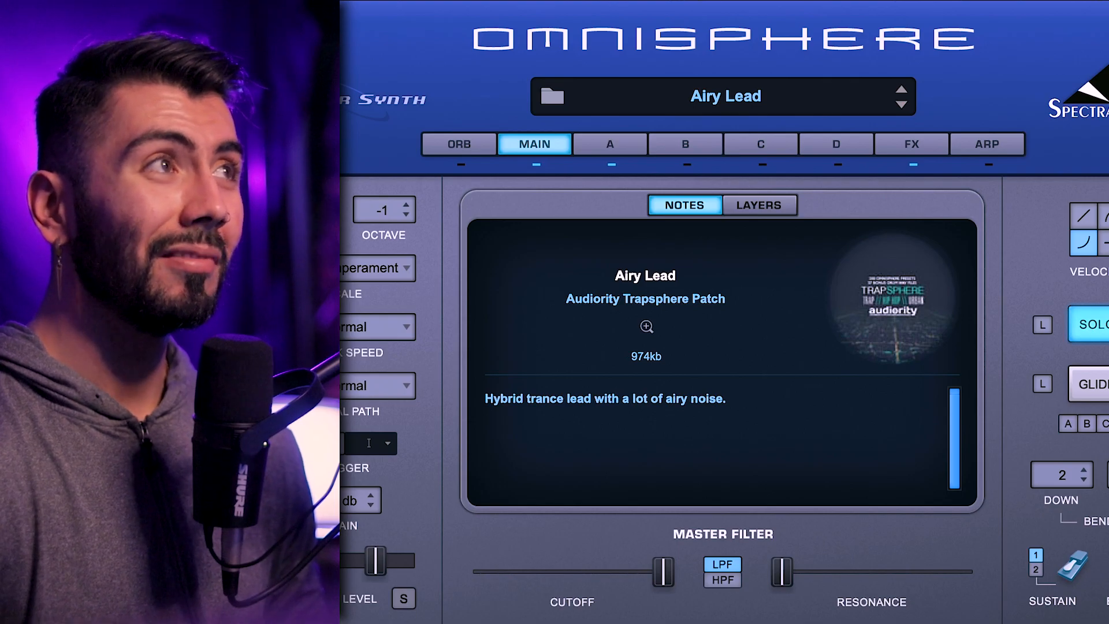
pyautogui.click(903, 88)
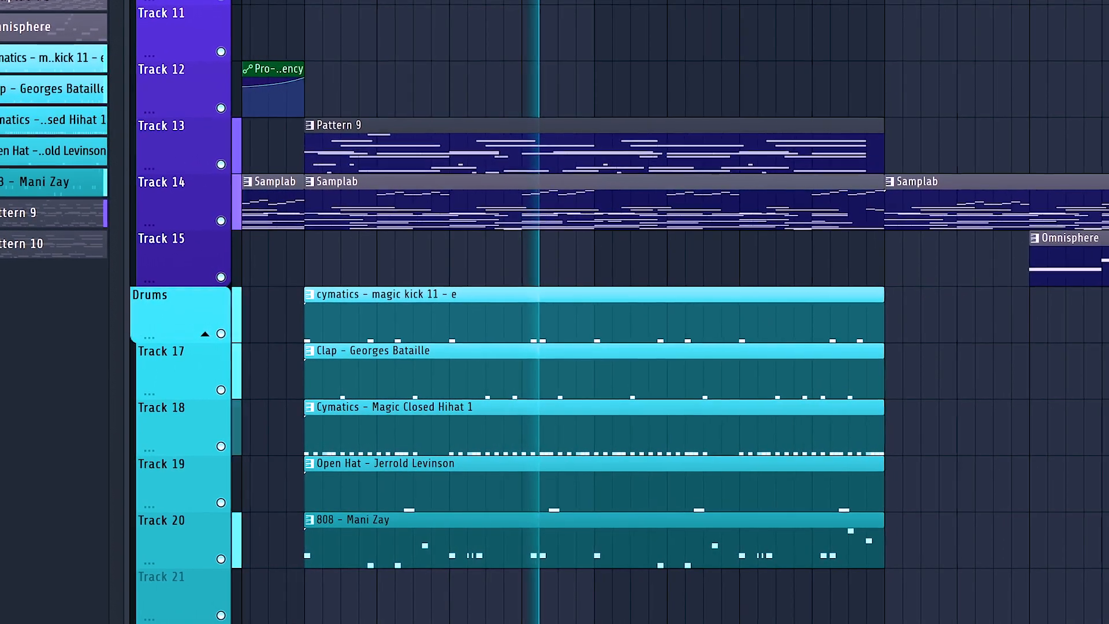
# Scroll the Playlist right to view the arranged melody, lead and drum patterns.
pyautogui.hscroll(3)
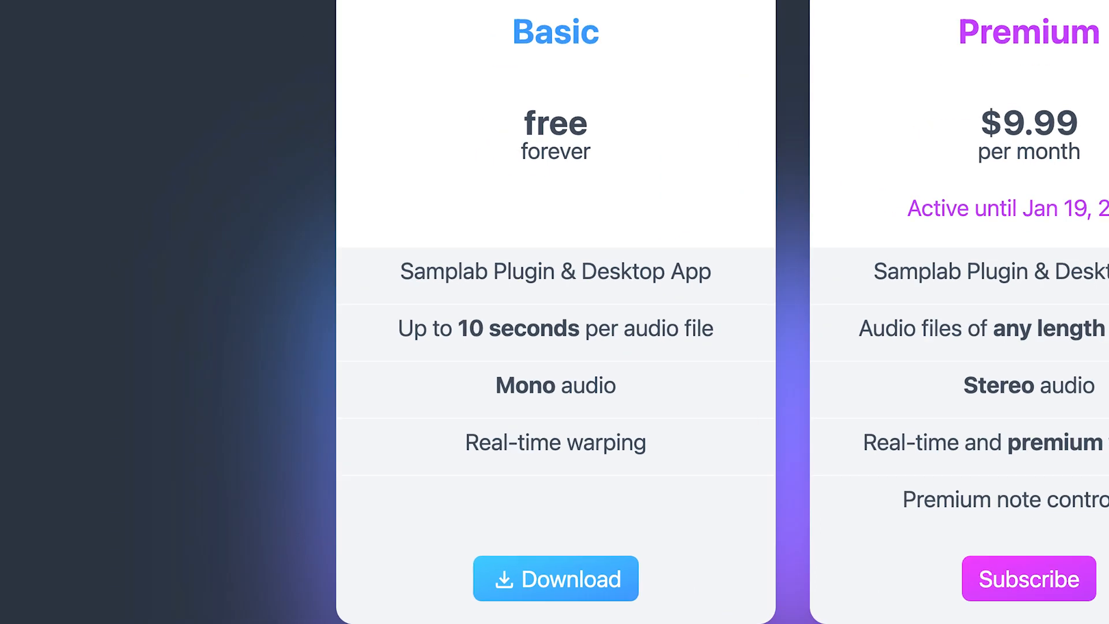
# Scroll down the pricing page to see the free Basic tier's features.
pyautogui.scroll(-3)
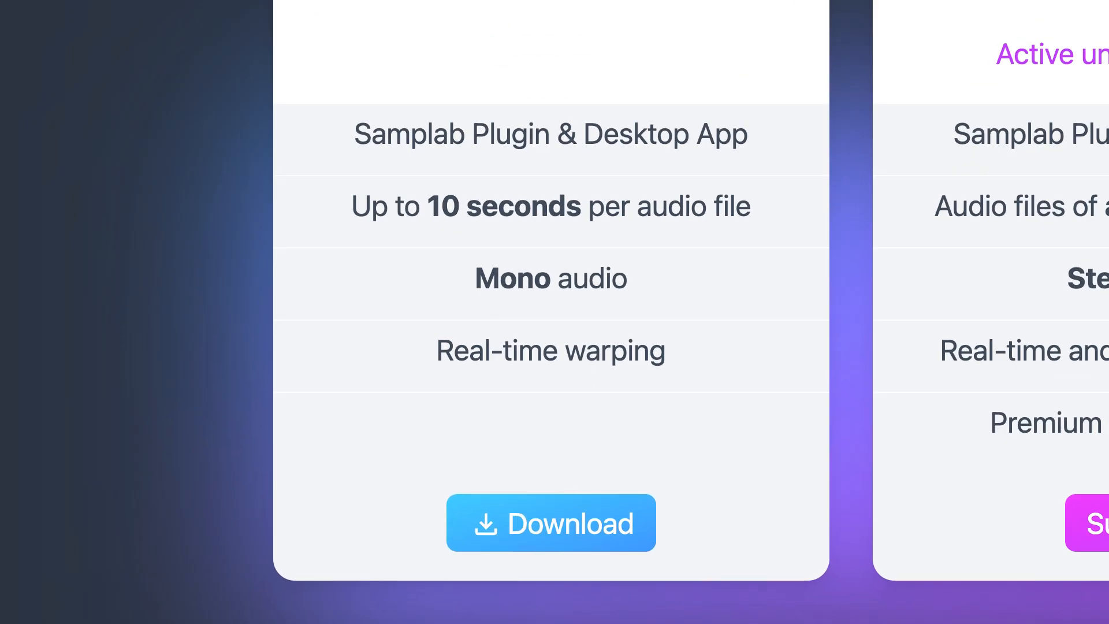